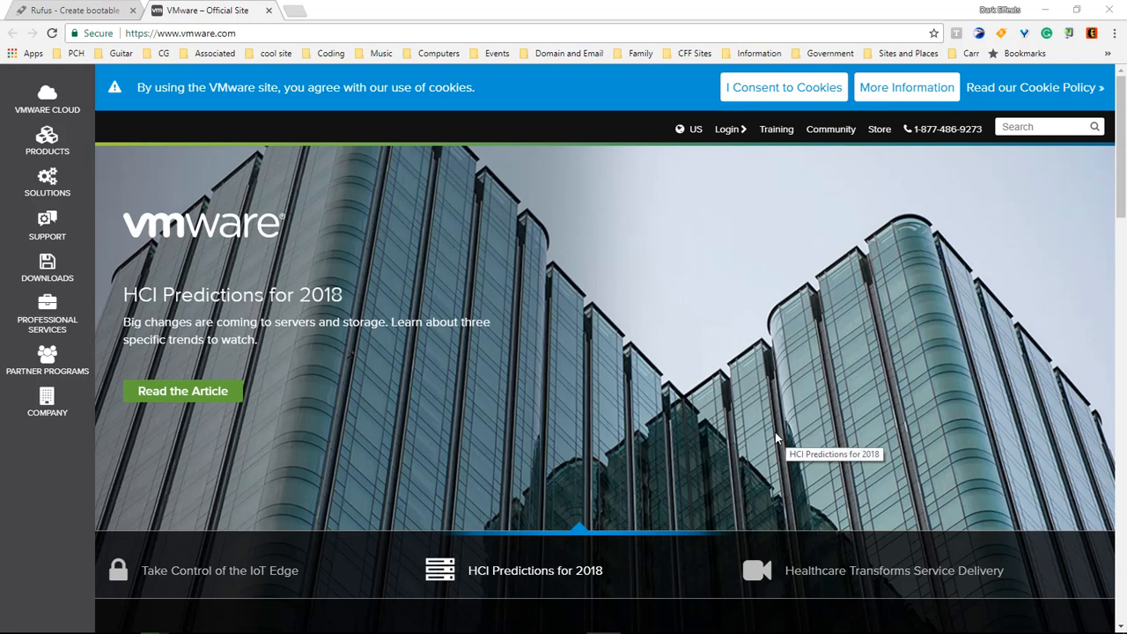
pyautogui.moveTo(483, 377)
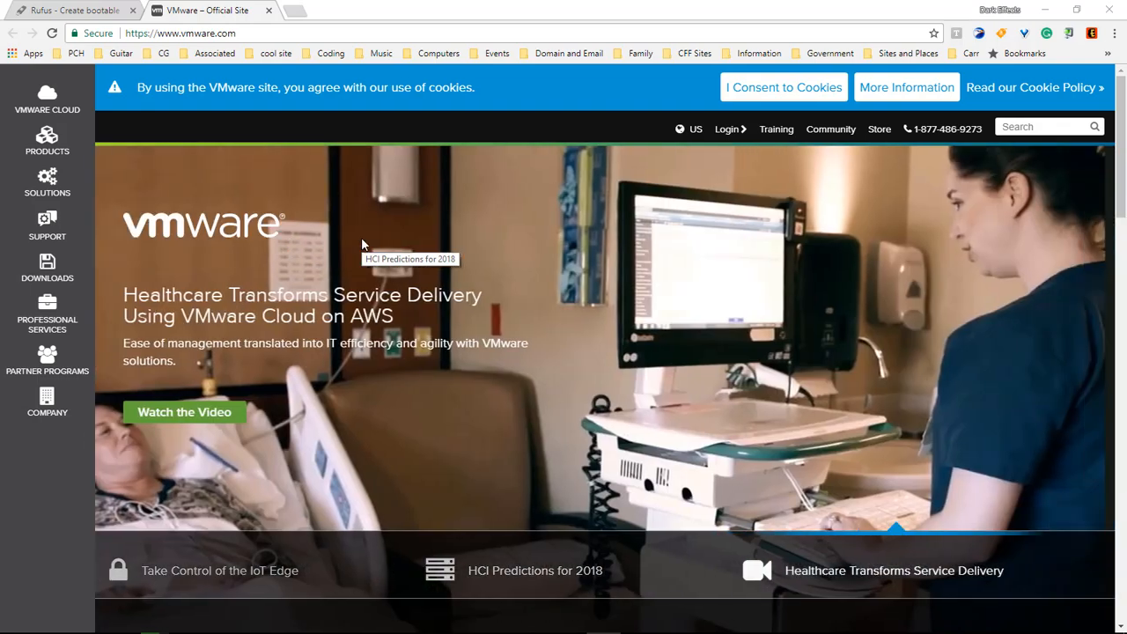
pyautogui.moveTo(539, 102)
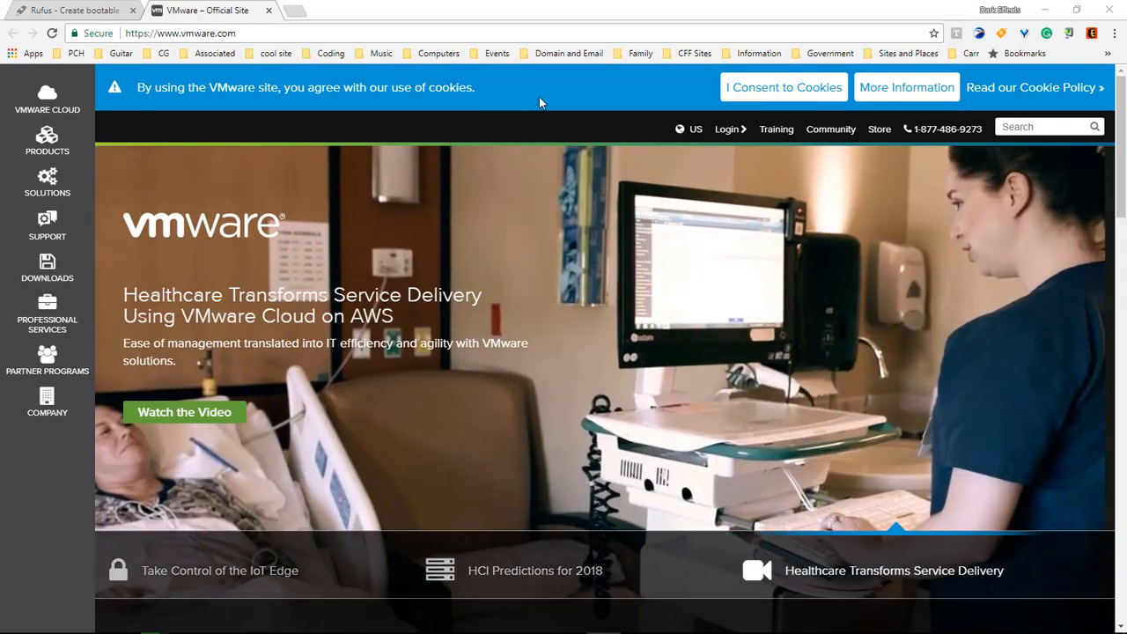
pyautogui.moveTo(45, 268)
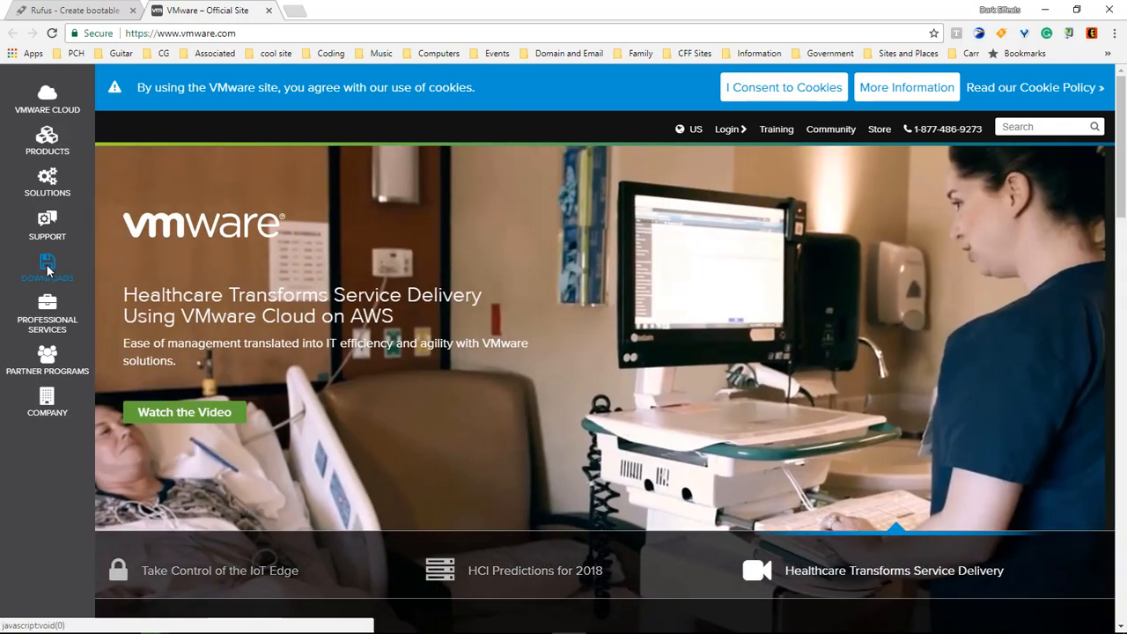
# - Show the VMware Downloads menu listing product downloads and free product downloads
pyautogui.click(46, 264)
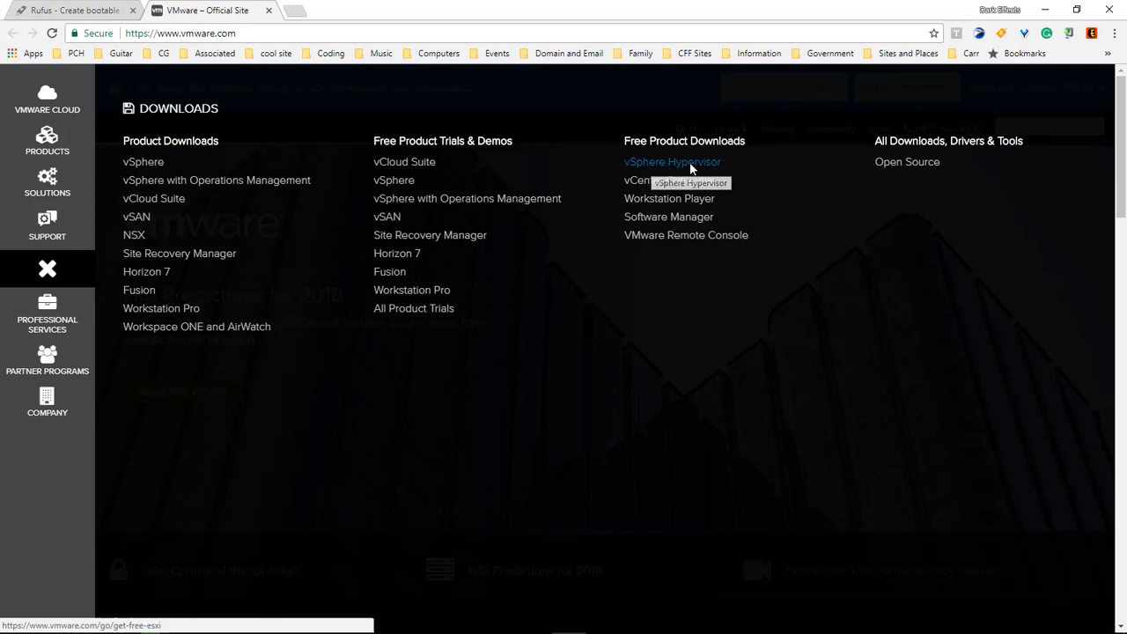
# - Sign in with the existing account (Remember me ticked) to the vSphere Hypervisor 6.5 download packages with the ESXi ISO
pyautogui.click(673, 162)
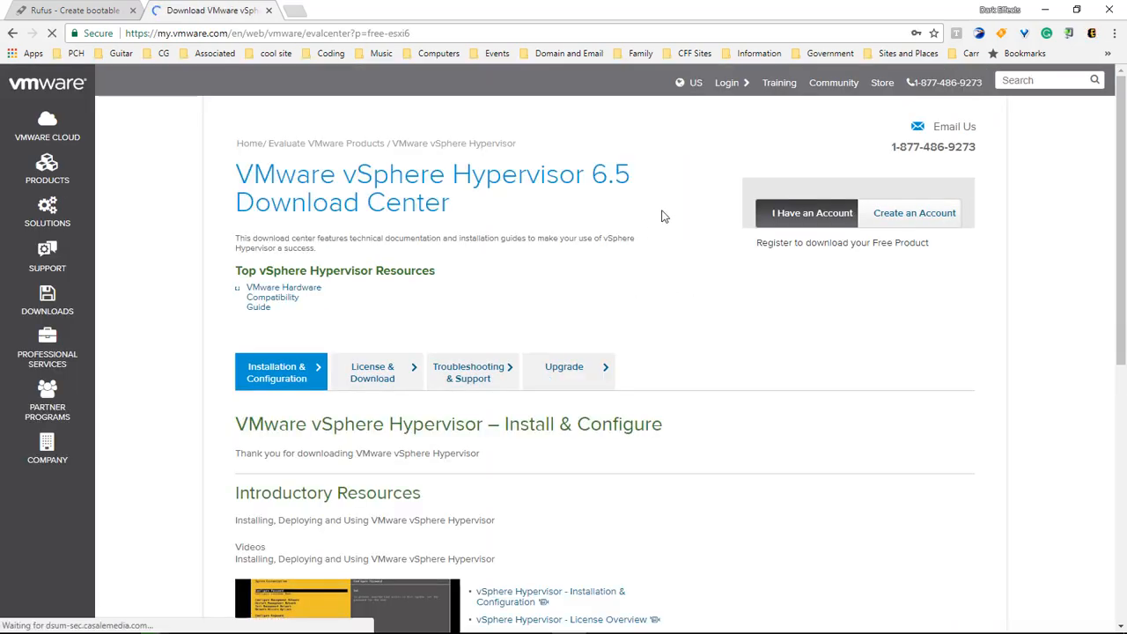
pyautogui.click(811, 211)
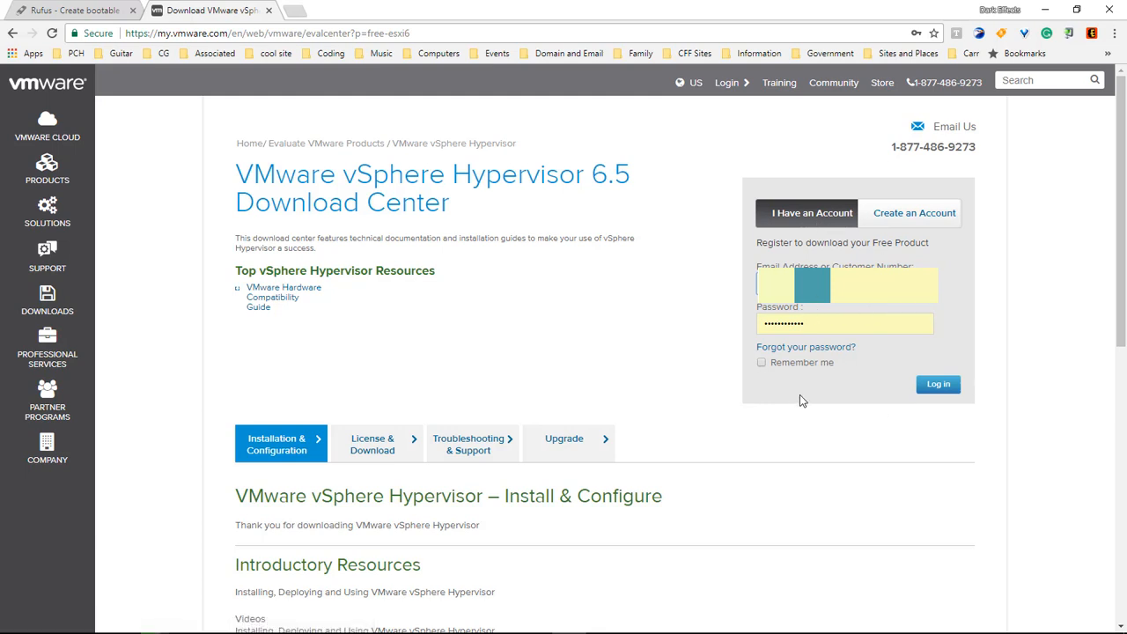
pyautogui.click(761, 363)
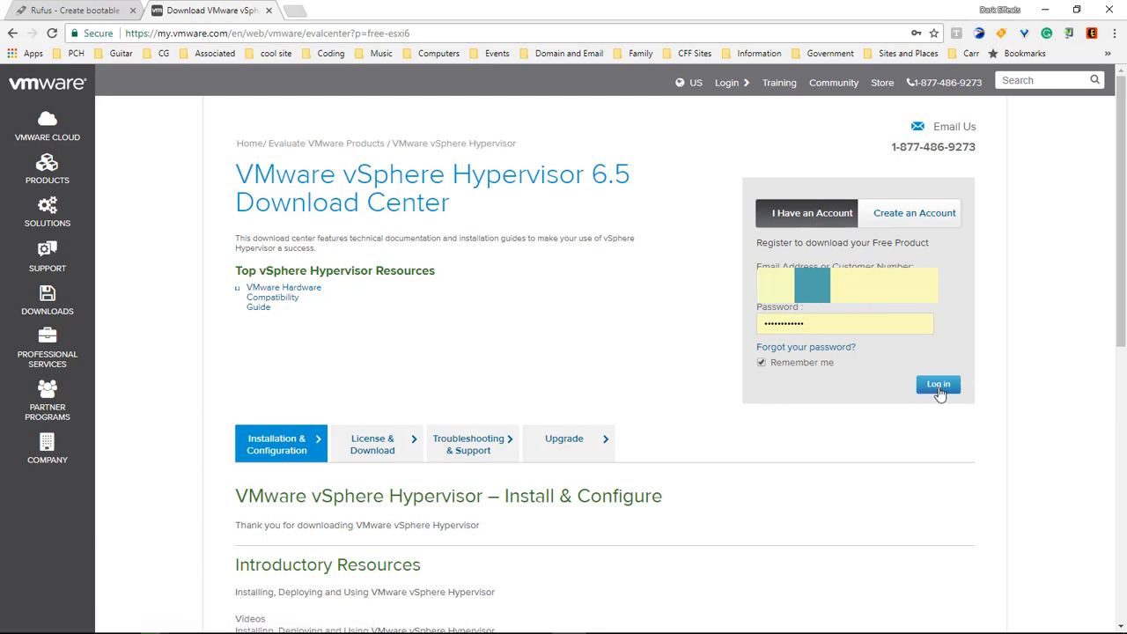
pyautogui.click(937, 384)
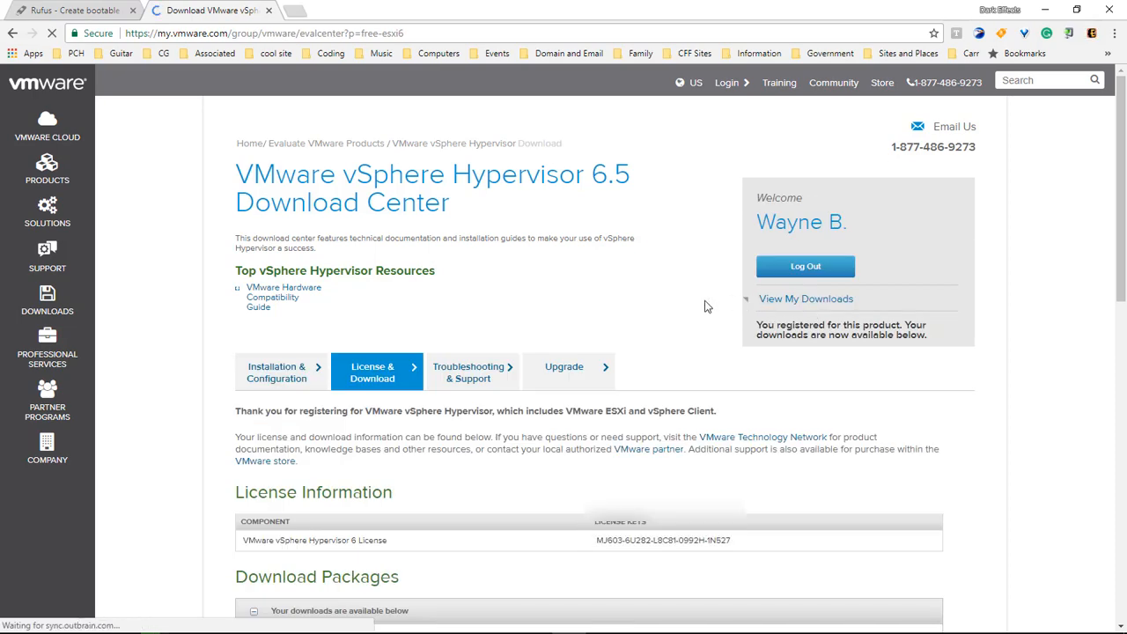
pyautogui.scroll(-3)
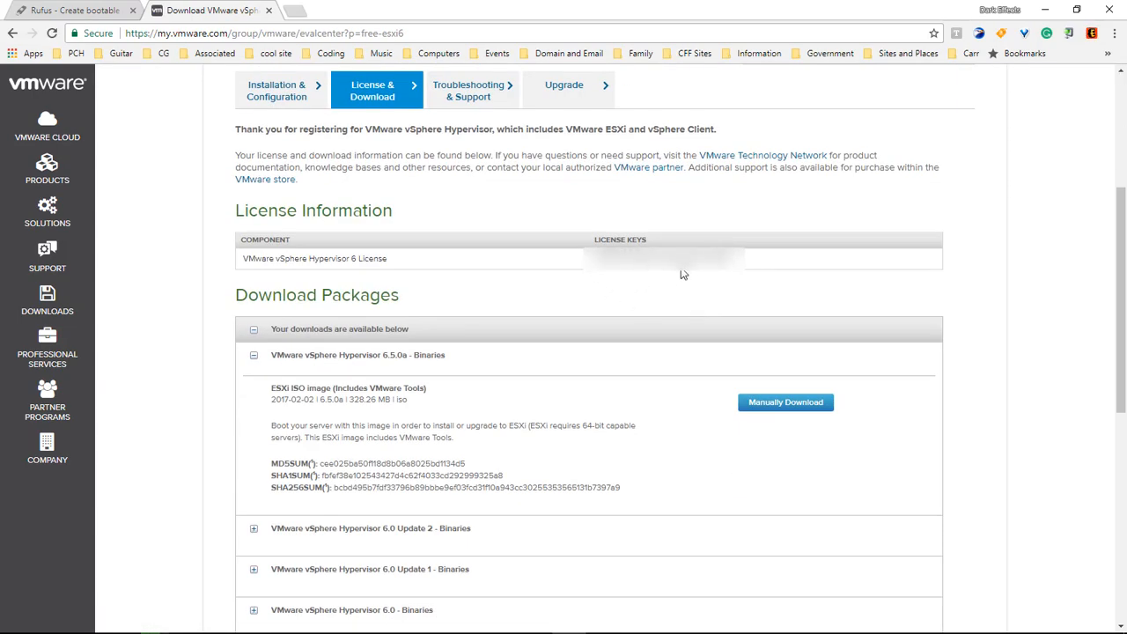
pyautogui.moveTo(786, 402)
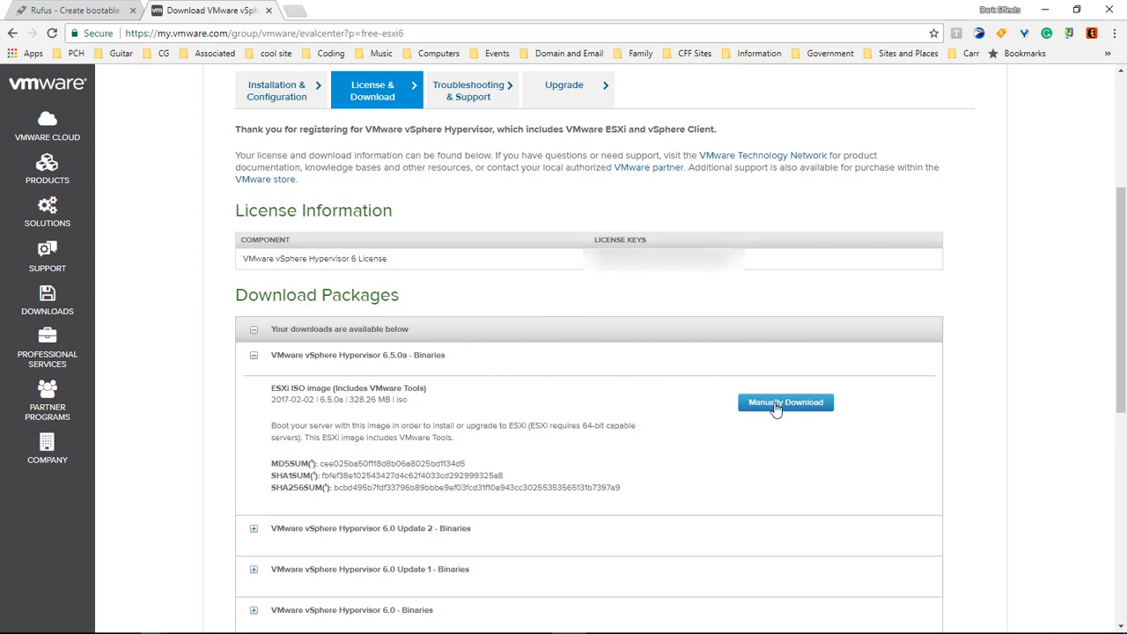
pyautogui.moveTo(370, 412)
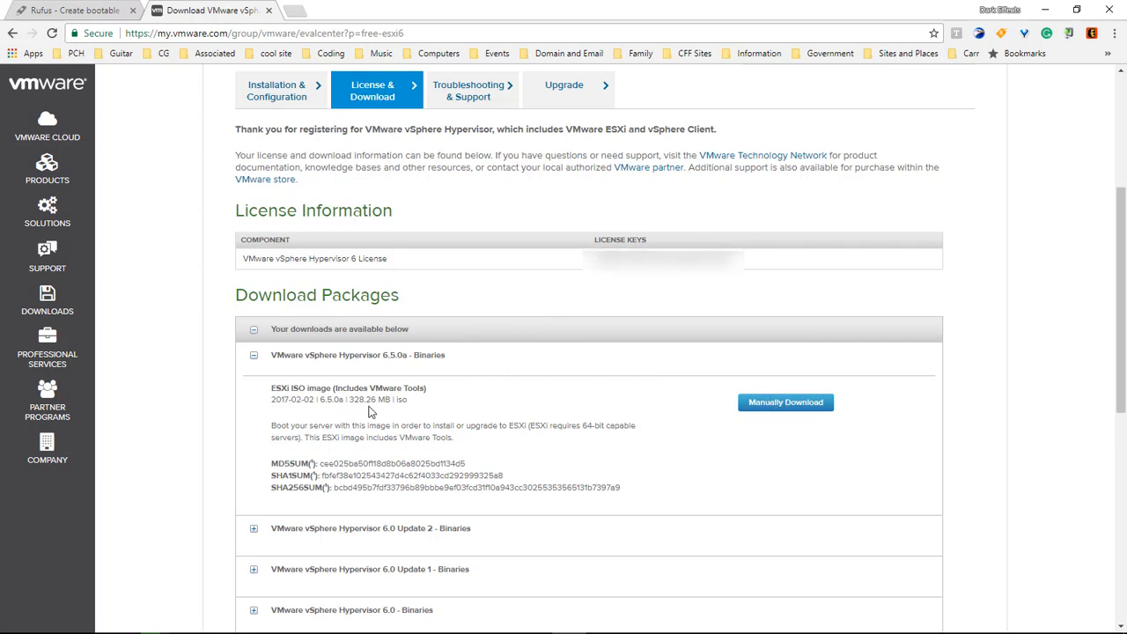
pyautogui.moveTo(1001, 175)
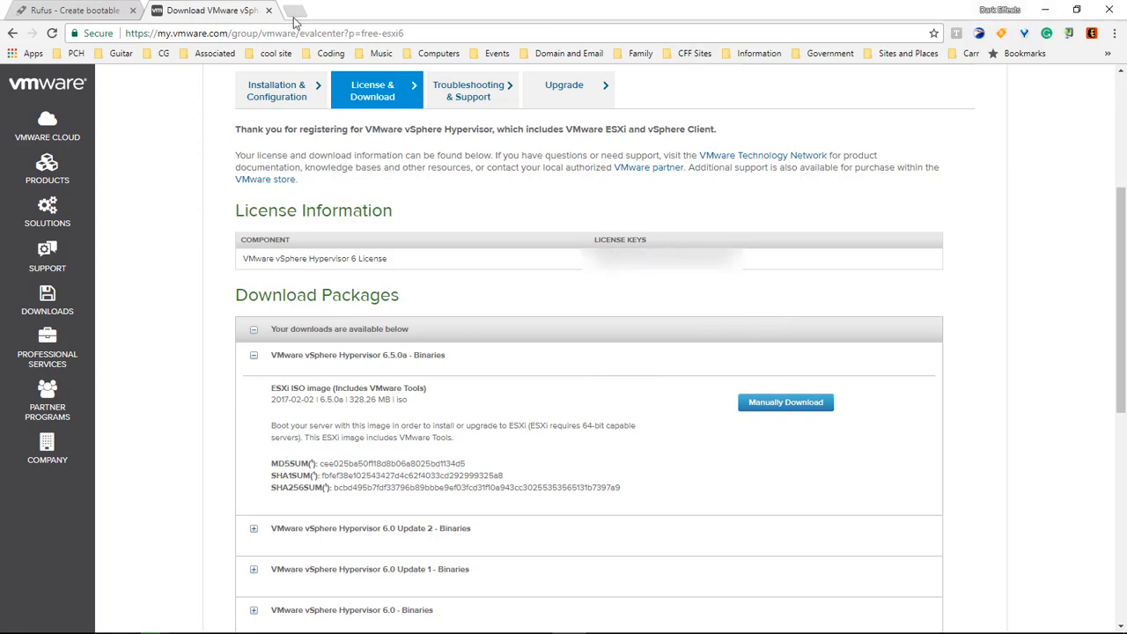
# - Bring up the Rufus website's Download section listing Rufus 2.18 and its portable version
pyautogui.click(71, 10)
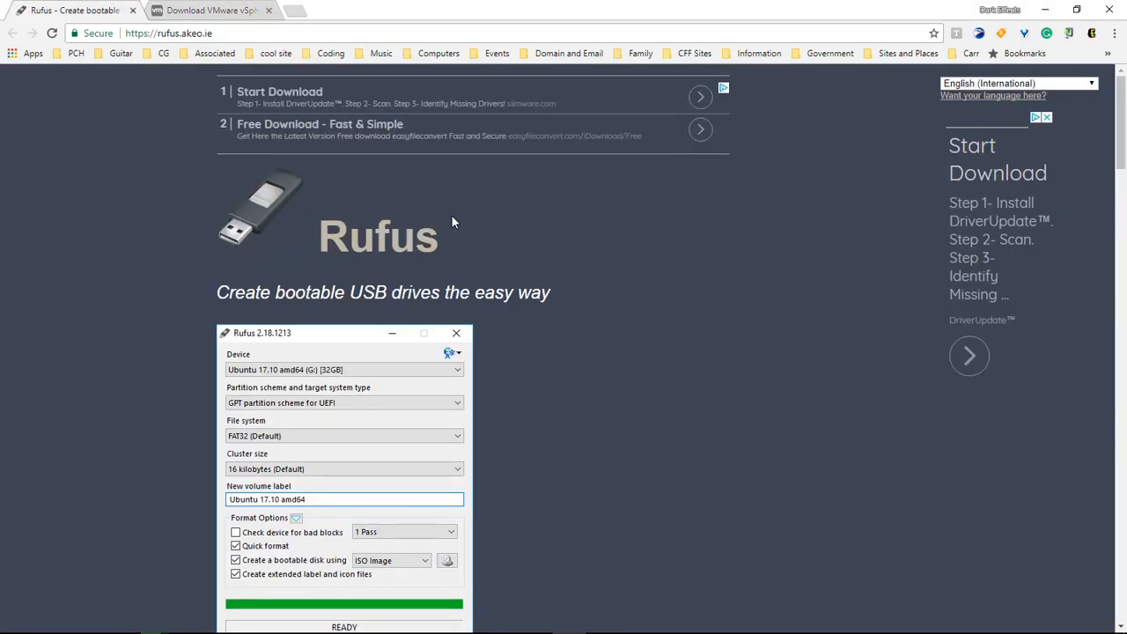
pyautogui.moveTo(426, 250)
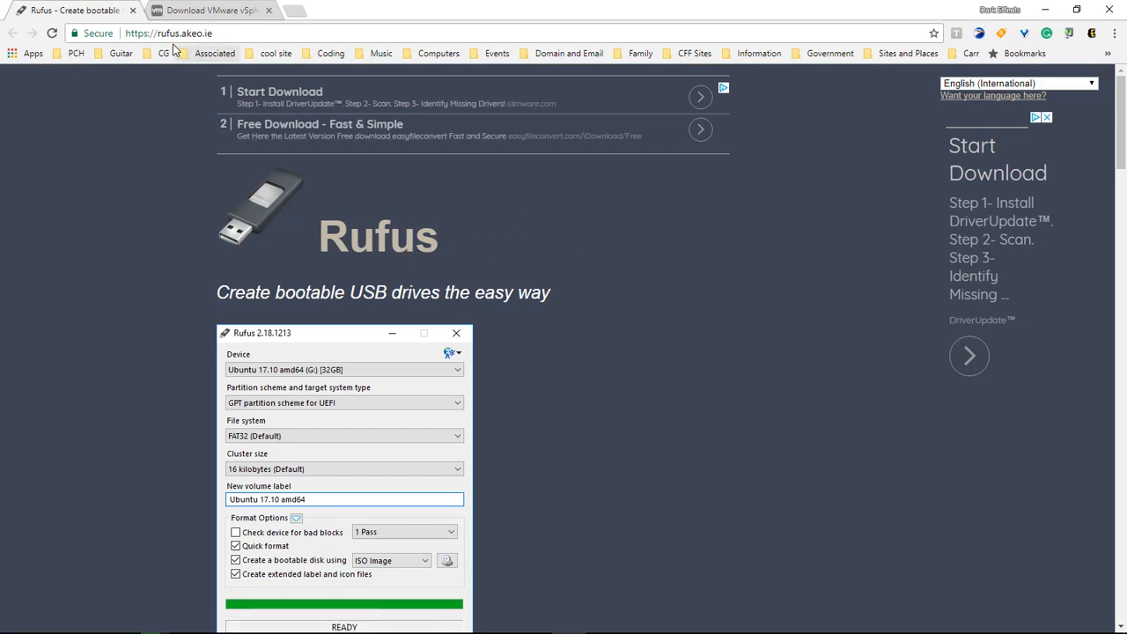
pyautogui.moveTo(204, 34)
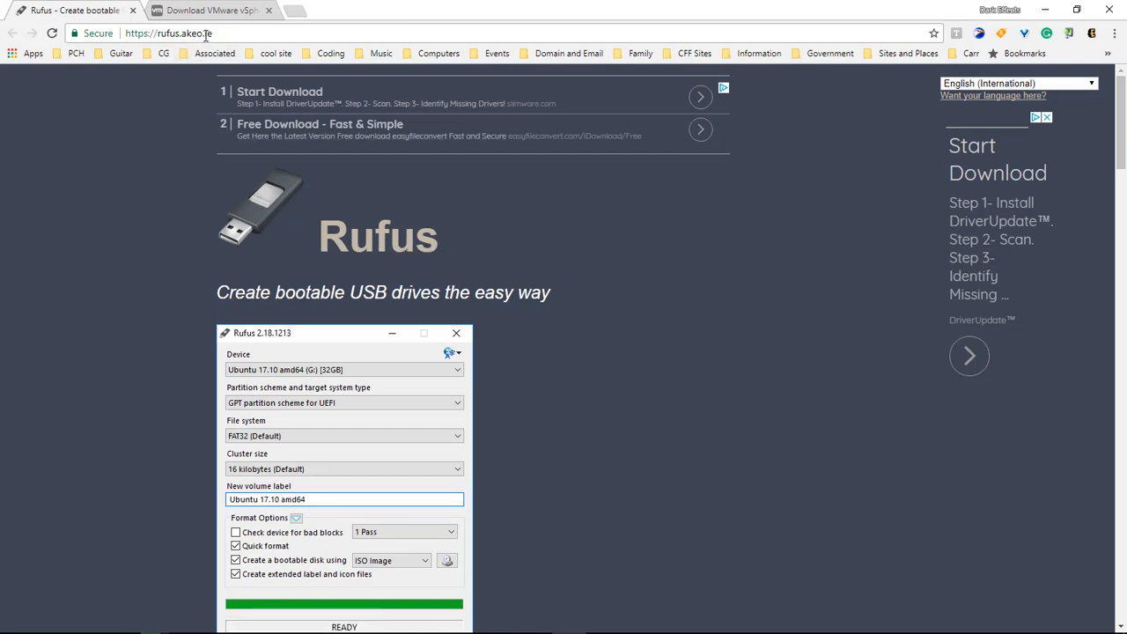
pyautogui.scroll(-3)
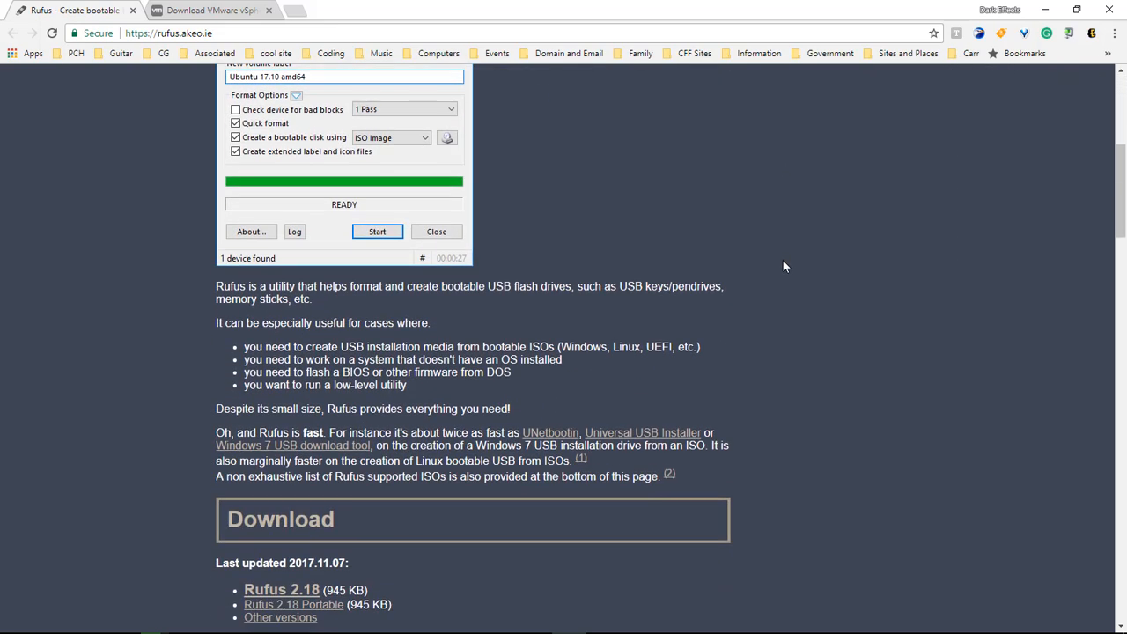
pyautogui.scroll(-3)
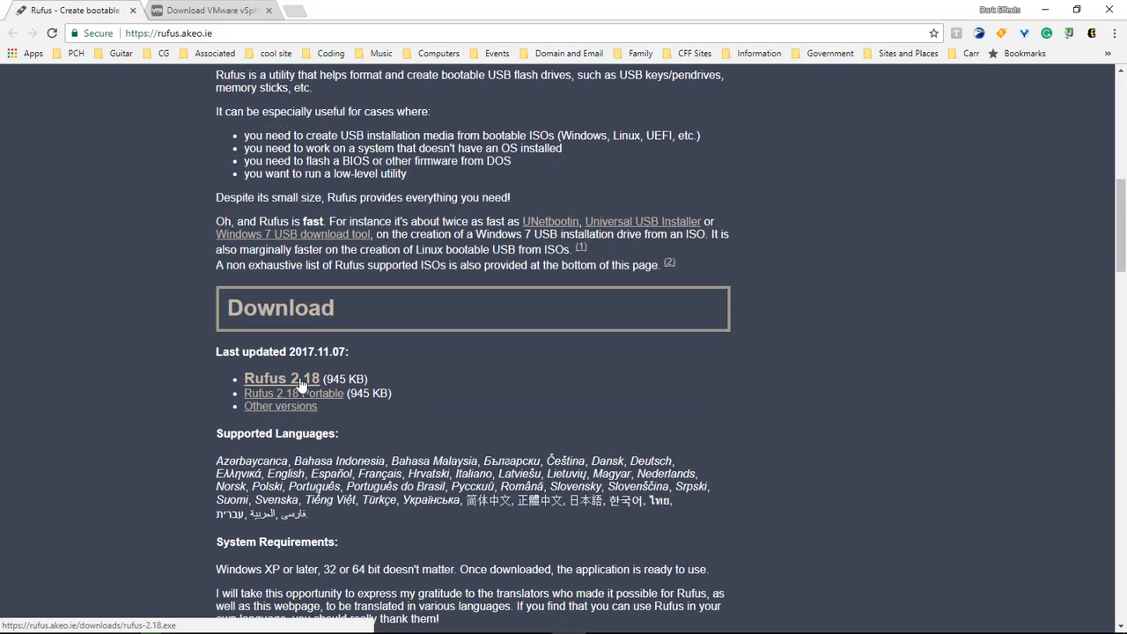
pyautogui.moveTo(308, 398)
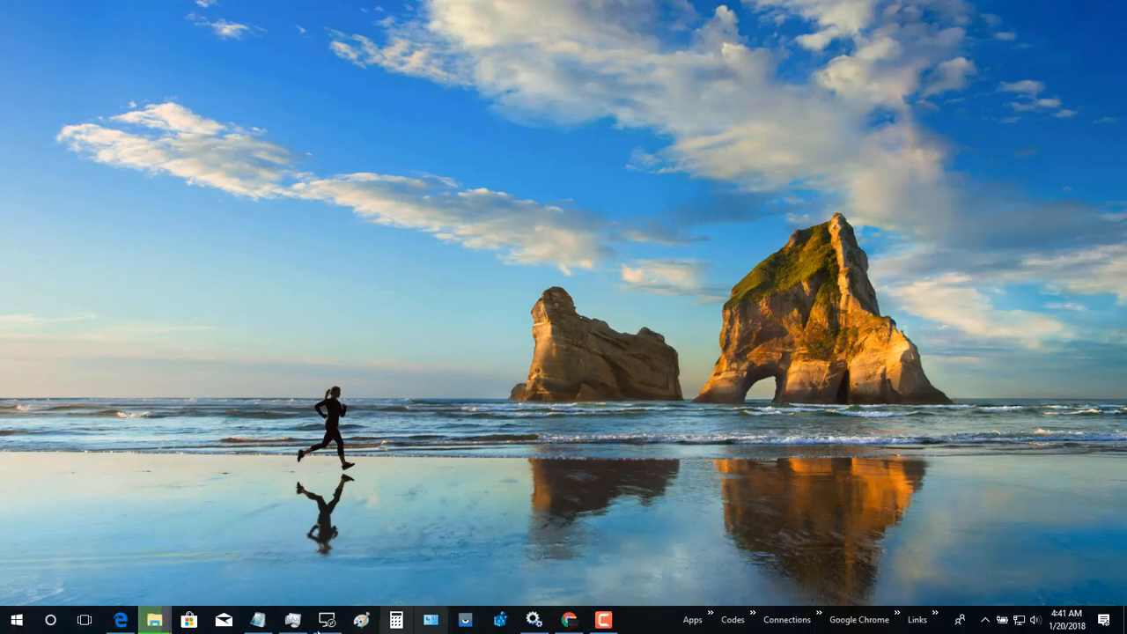
# - From a new File Explorer window, launch rufus-2.18.exe in the Rufus ISO to USB folder
pyautogui.rightClick(155, 620)
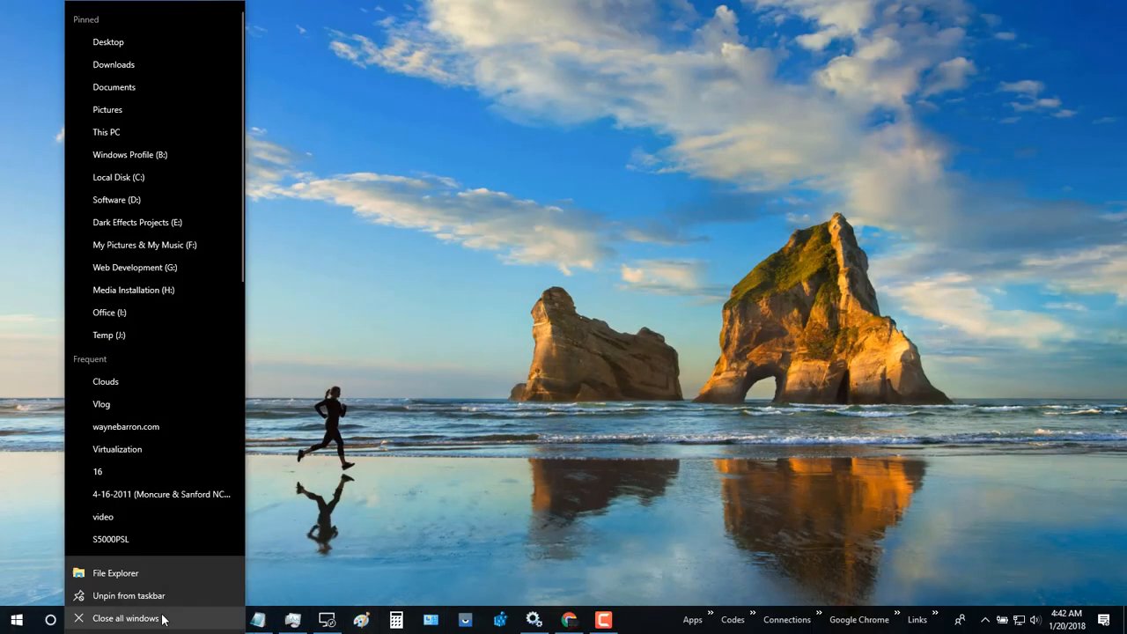
pyautogui.click(116, 572)
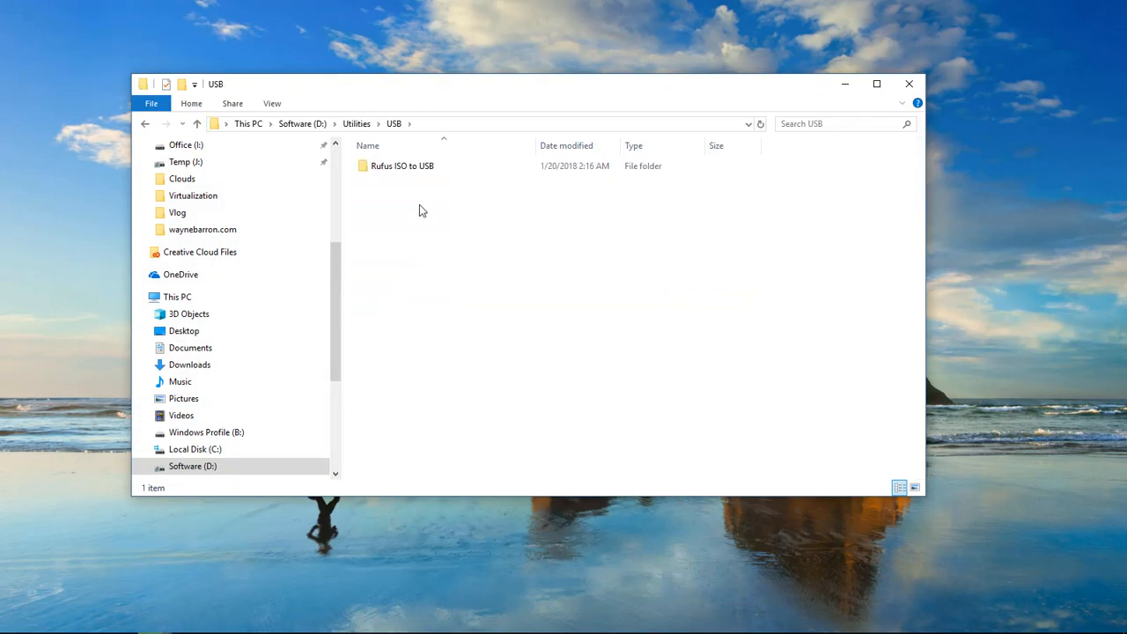
pyautogui.doubleClick(402, 165)
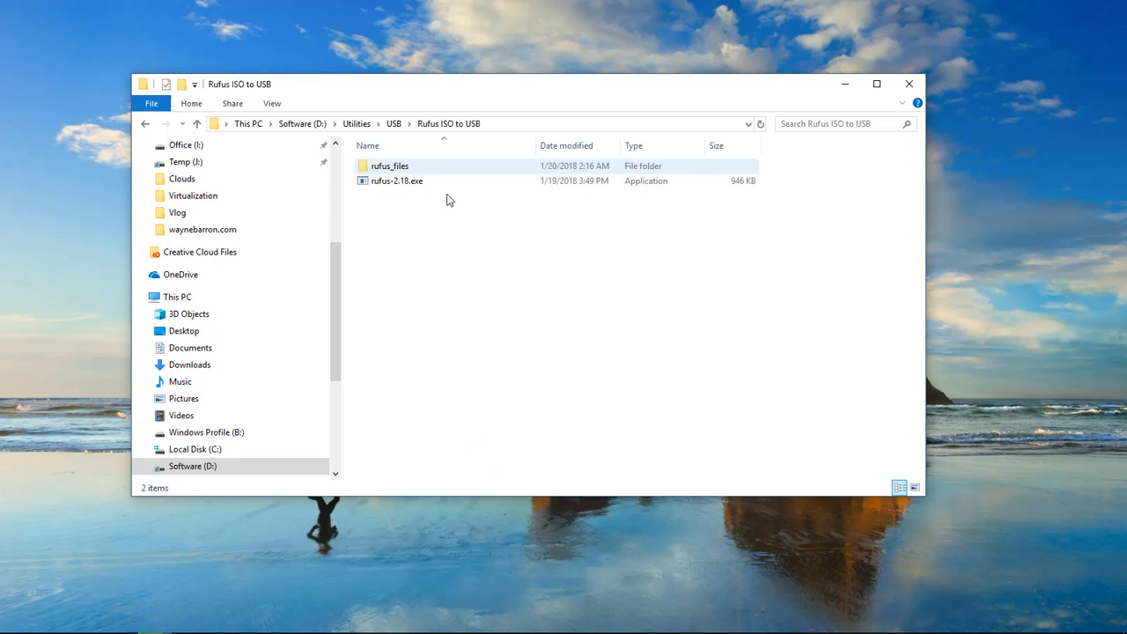
pyautogui.click(398, 179)
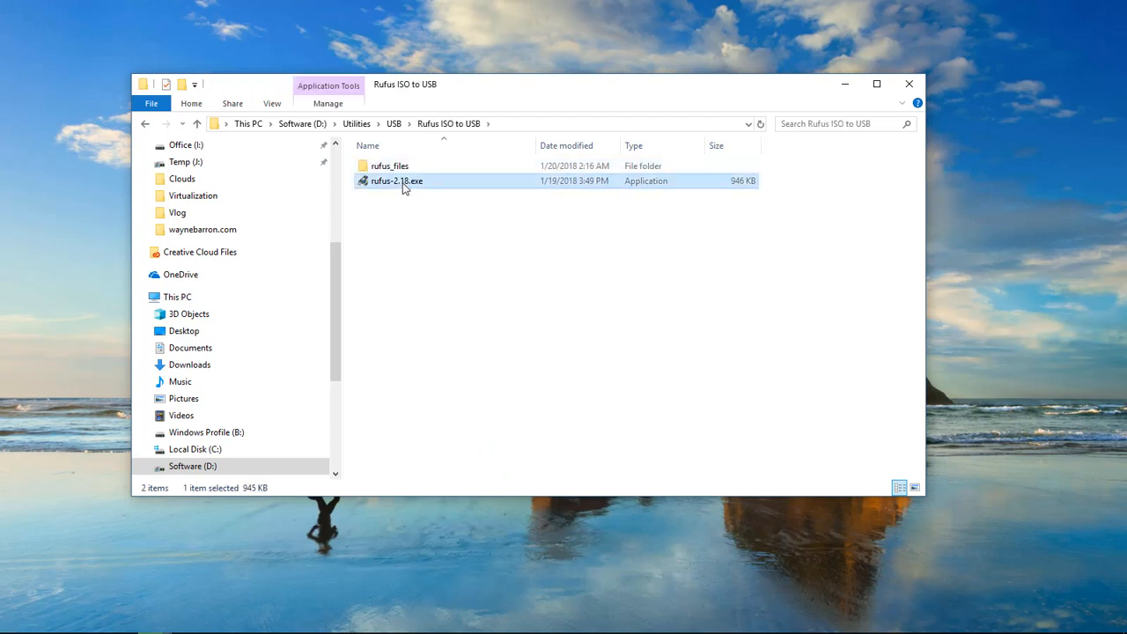
pyautogui.doubleClick(398, 180)
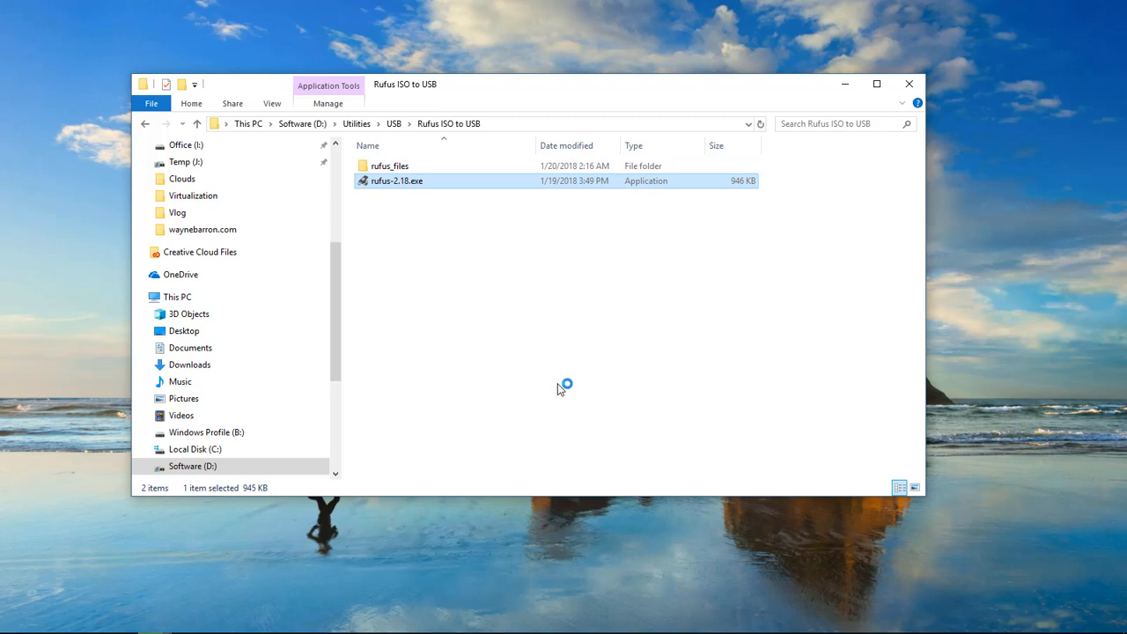
# - Load the VMware-VMvisor installer ISO in Rufus and target the 8GB USB drive L:
pyautogui.doubleClick(398, 180)
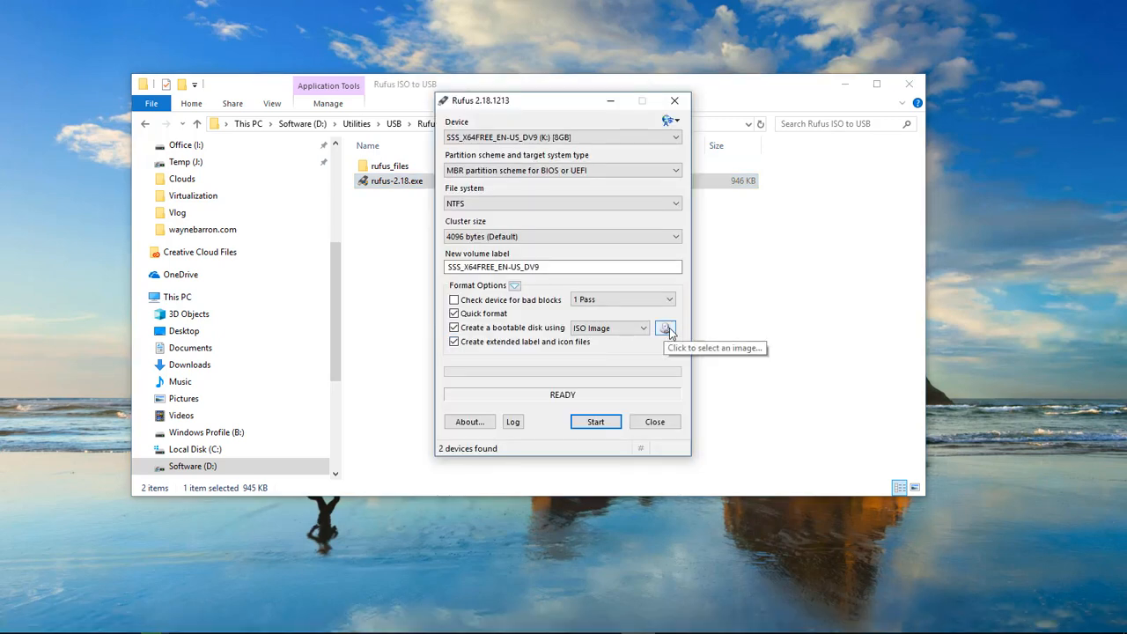
pyautogui.click(666, 328)
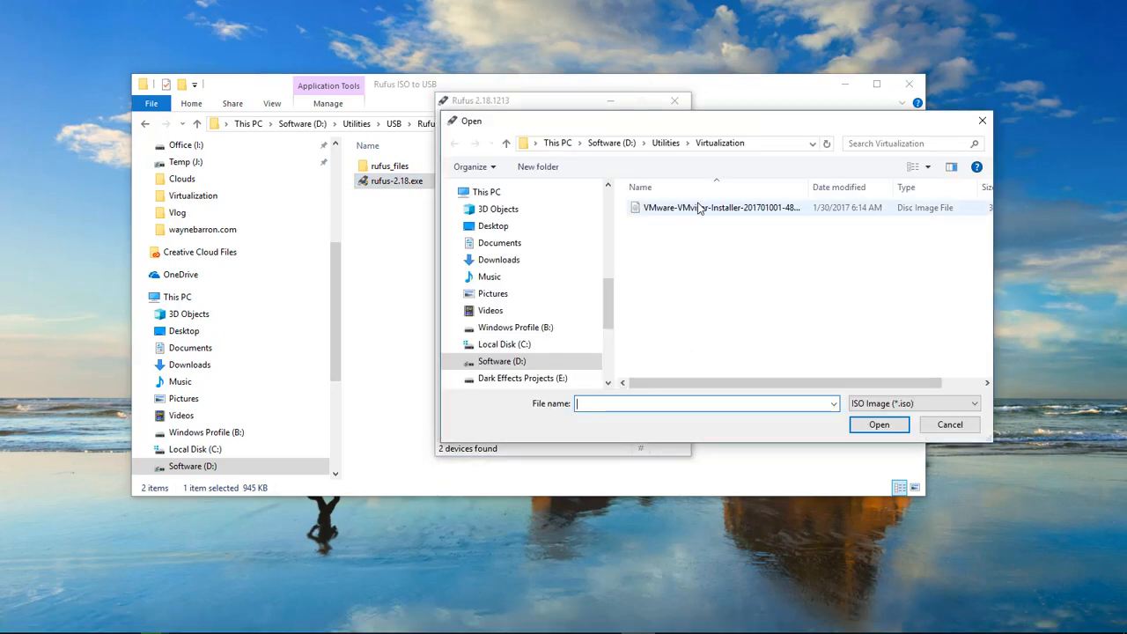
pyautogui.moveTo(701, 208)
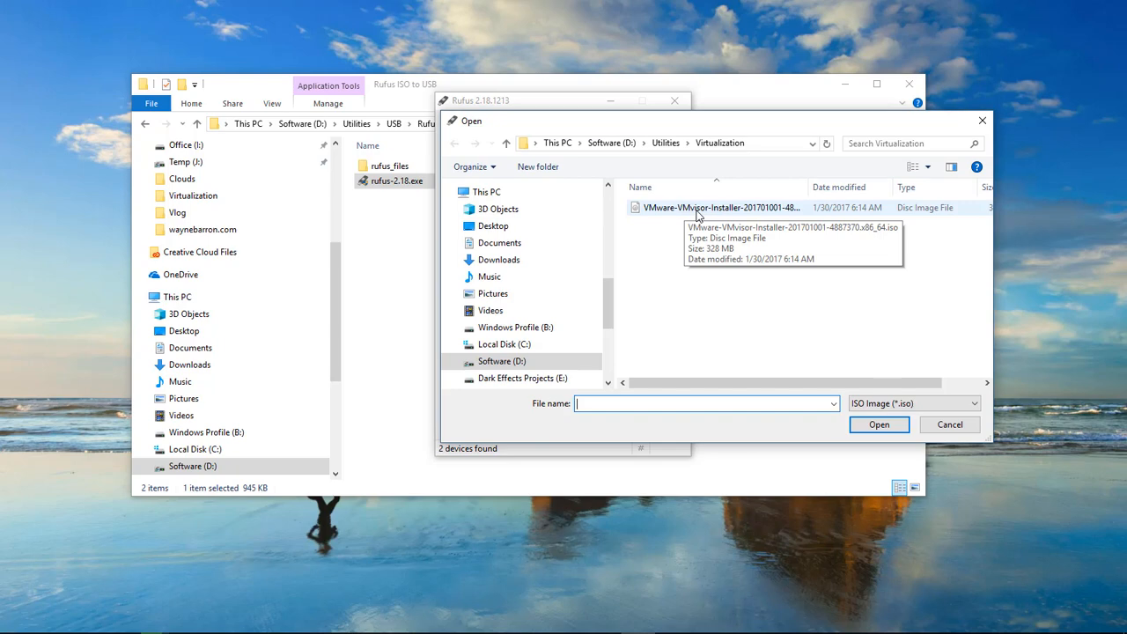
pyautogui.moveTo(701, 215)
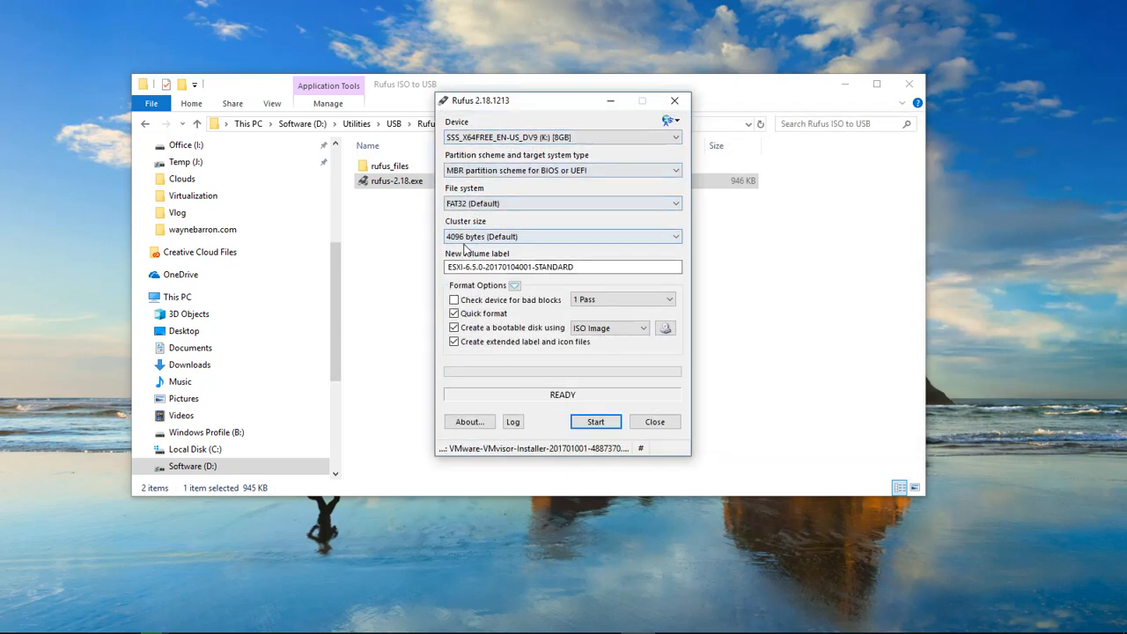
pyautogui.moveTo(630, 405)
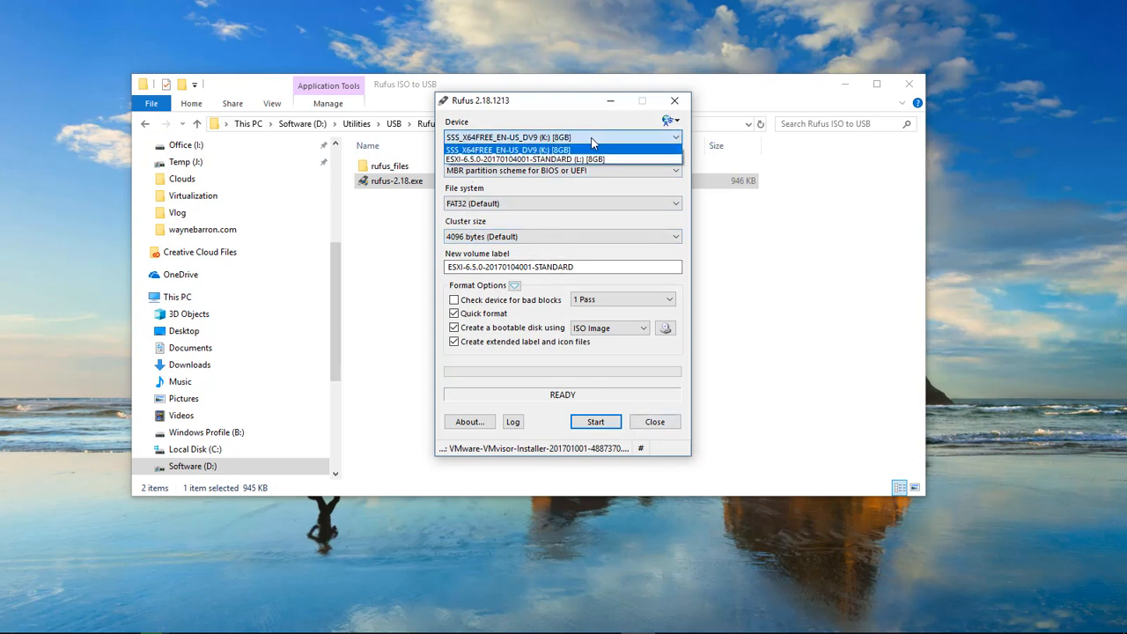
pyautogui.click(564, 158)
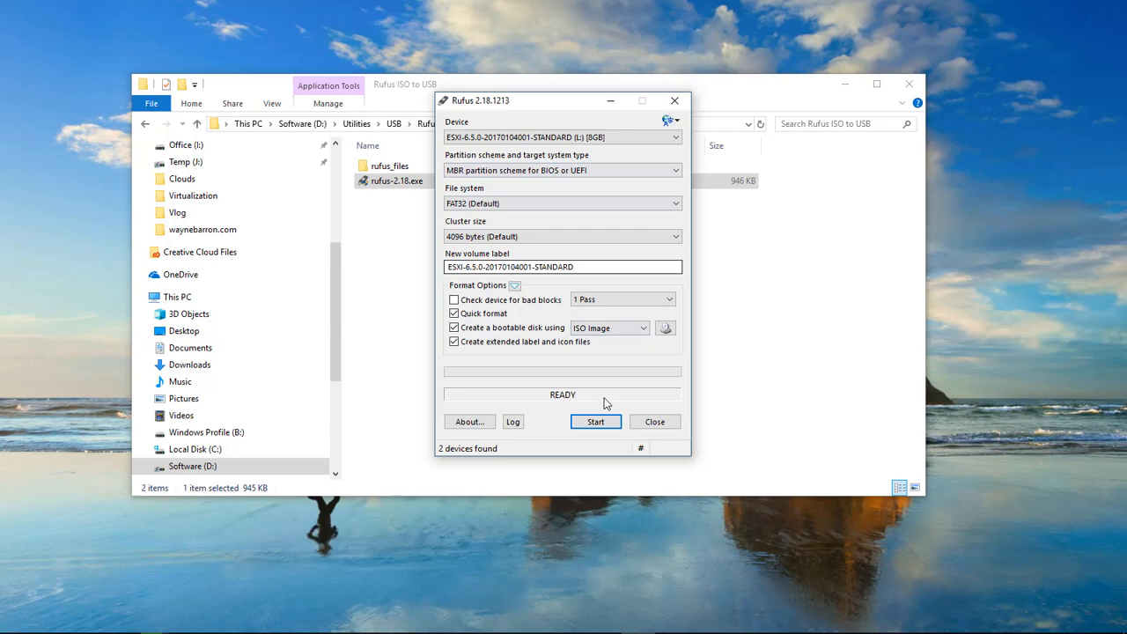
# - Start the write, accept support files and the data-destruction warning, then close Rufus when READY
pyautogui.click(596, 421)
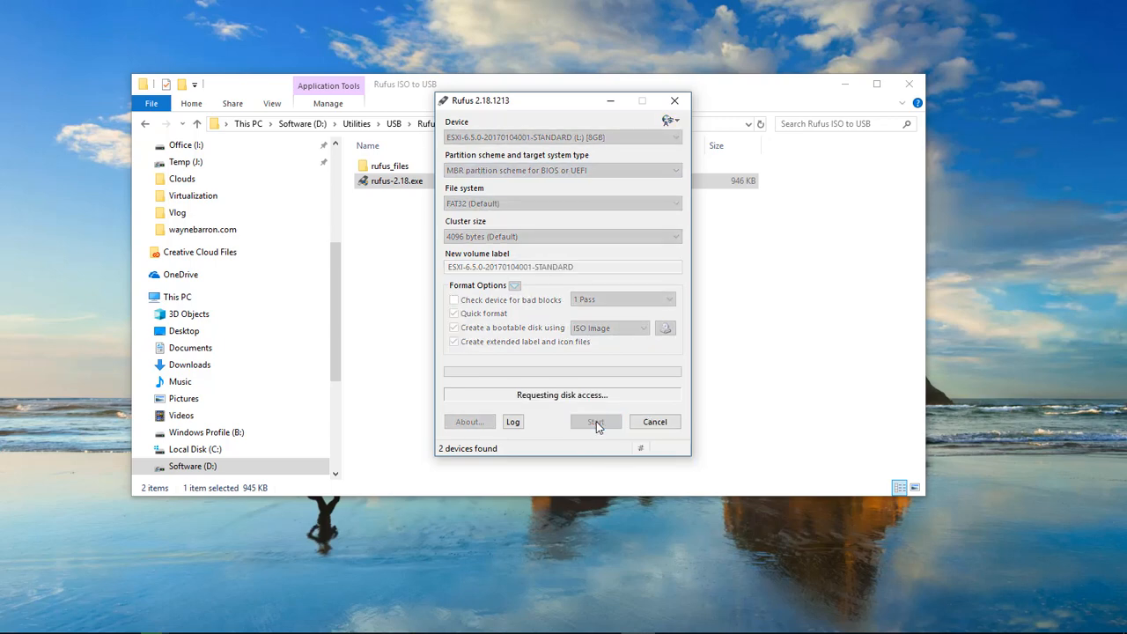
pyautogui.click(595, 421)
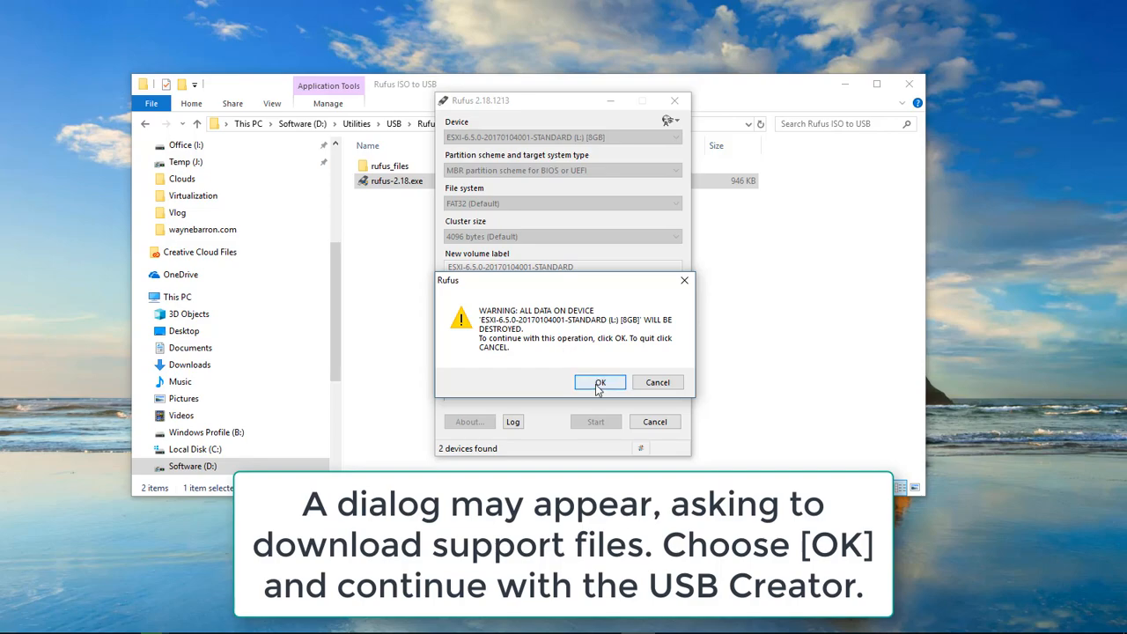
pyautogui.click(599, 382)
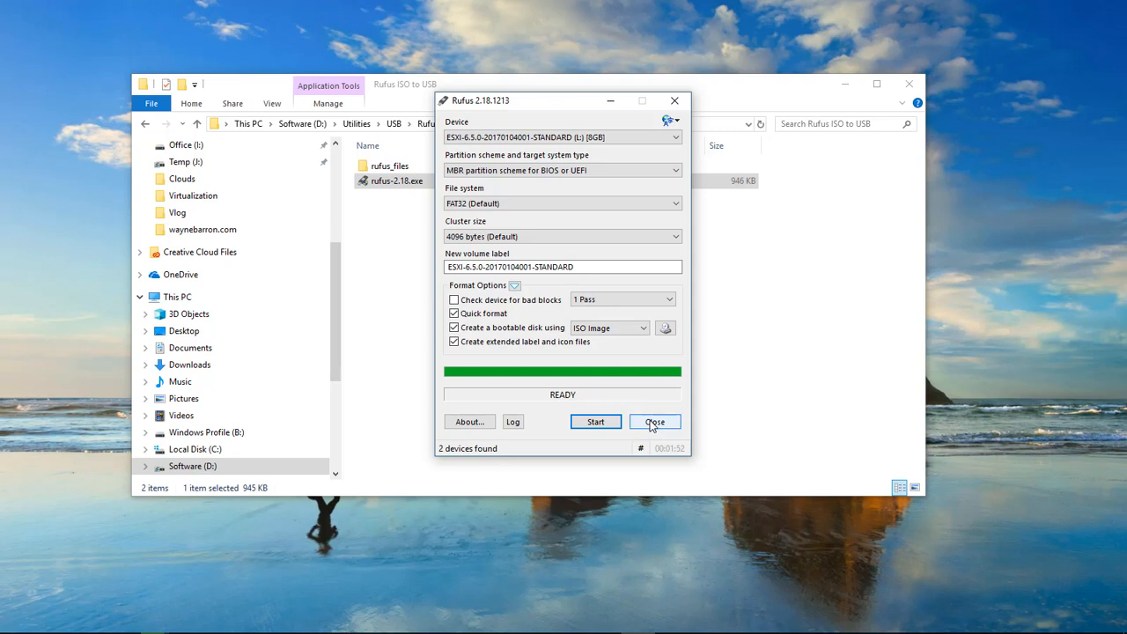
pyautogui.click(655, 423)
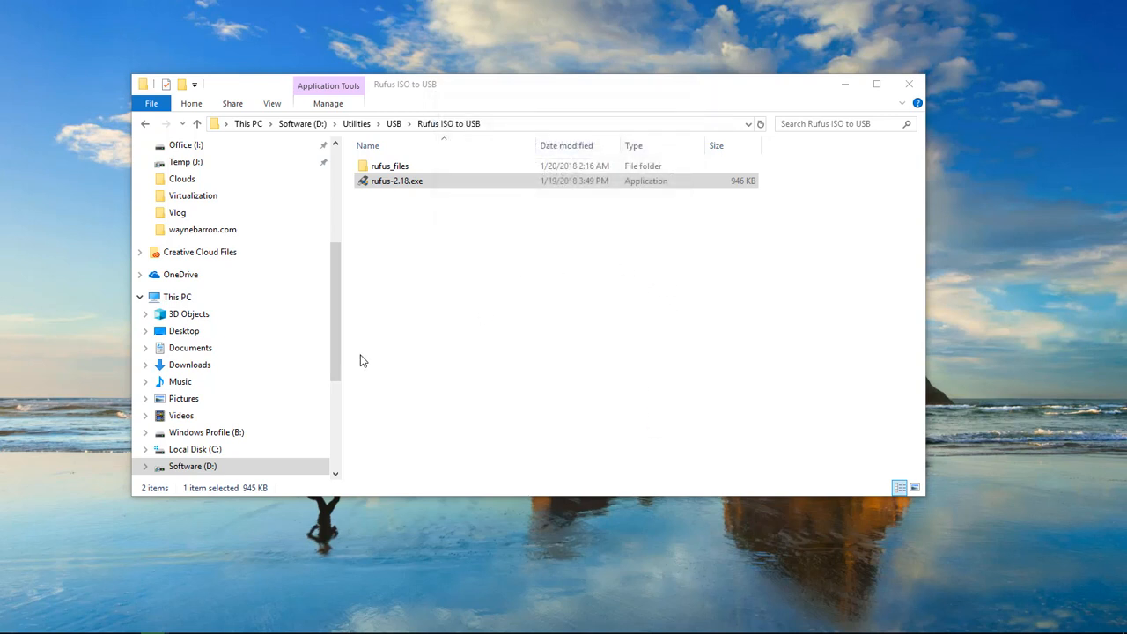
# - Via This PC, open USB Drive (L:) to view the ESXi installer files written to it
pyautogui.click(176, 296)
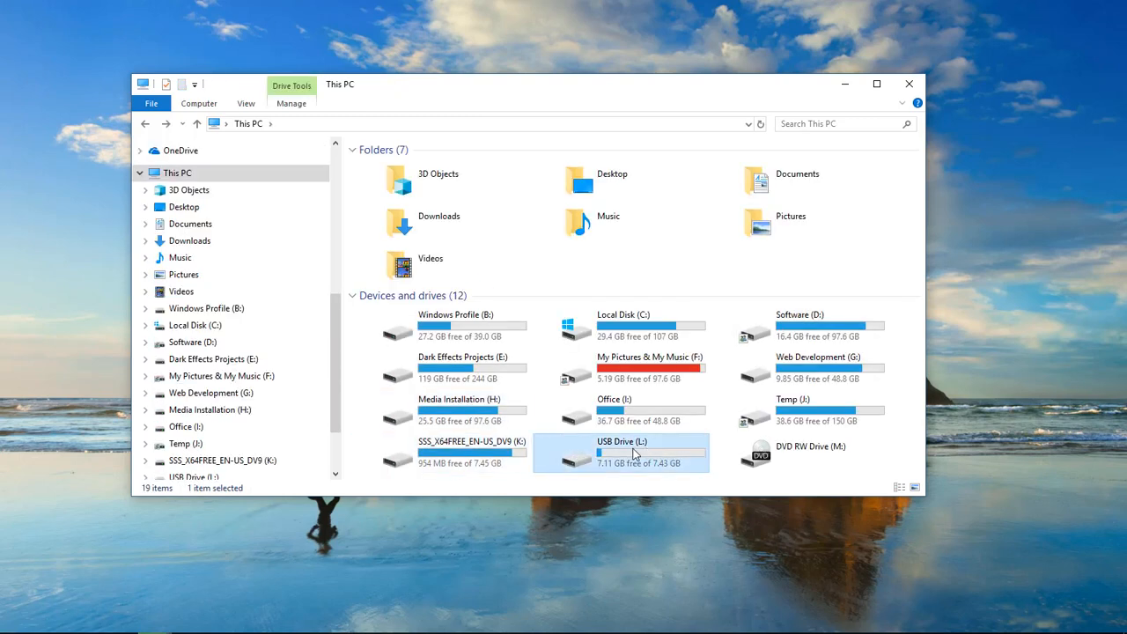
pyautogui.doubleClick(622, 452)
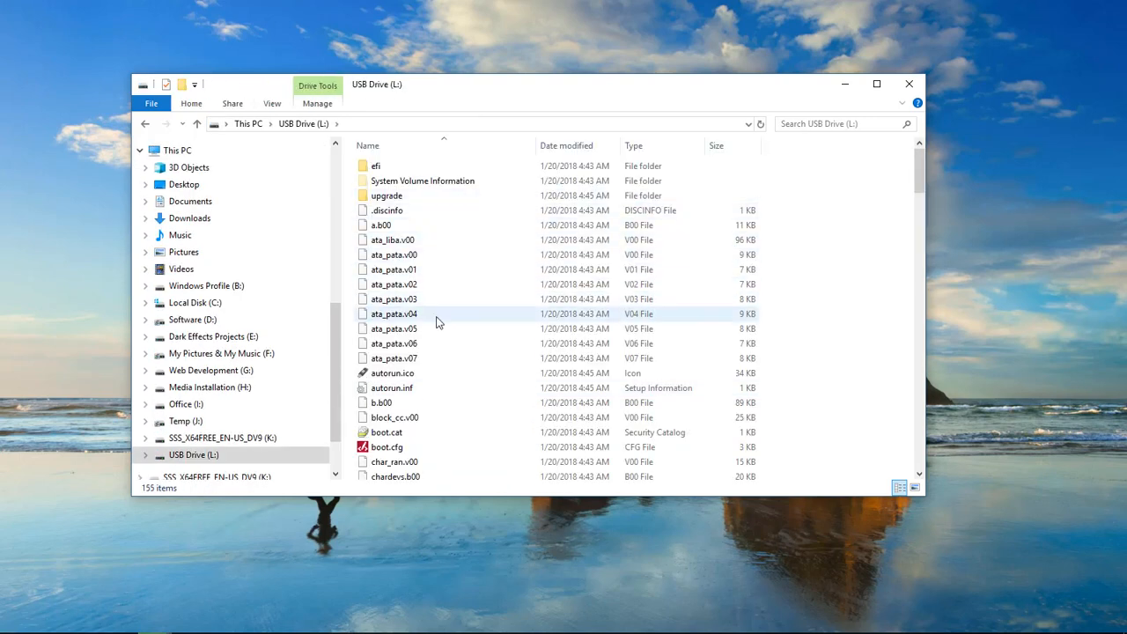